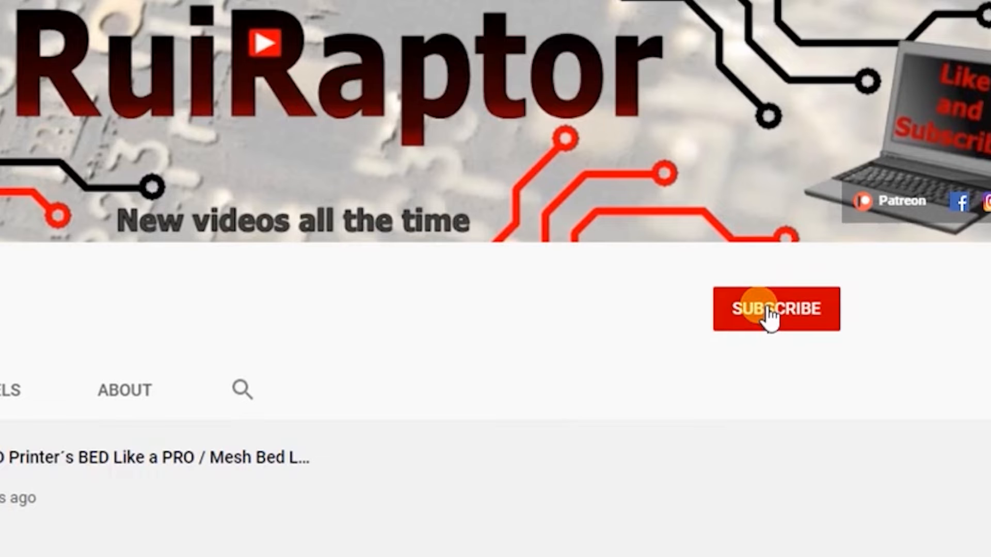
- Open the creator's Patreon page from the YouTube banner and scroll through it
click(774, 309)
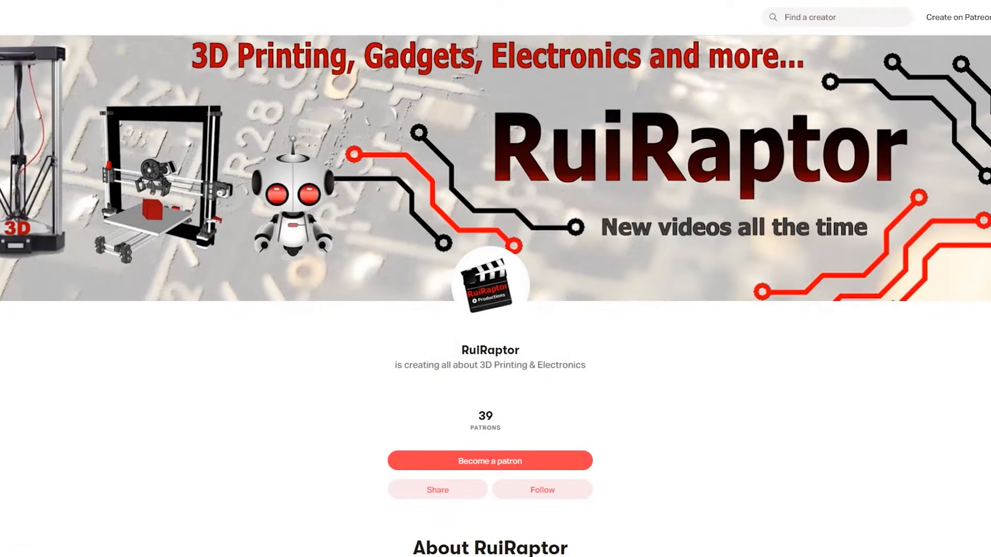
scroll(down, 3)
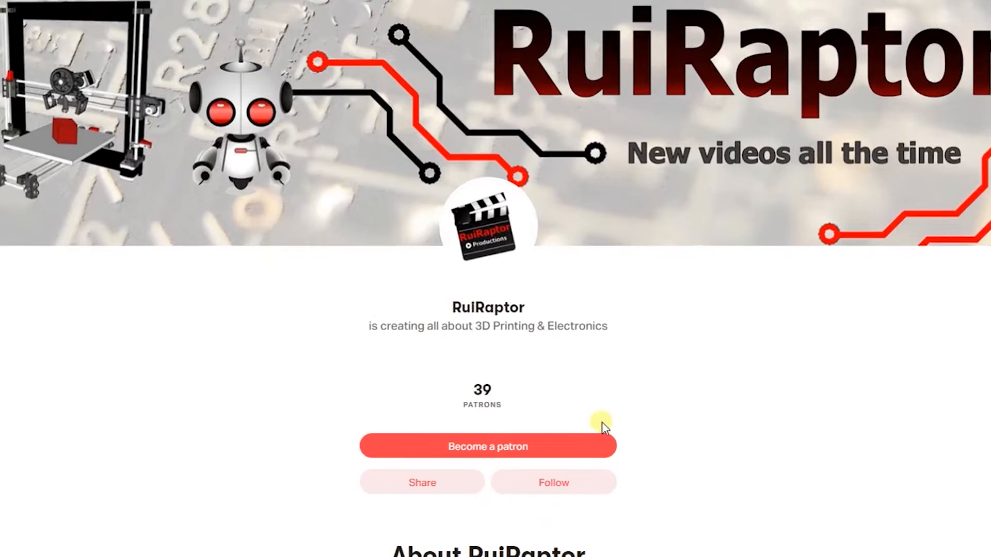
scroll(down, 3)
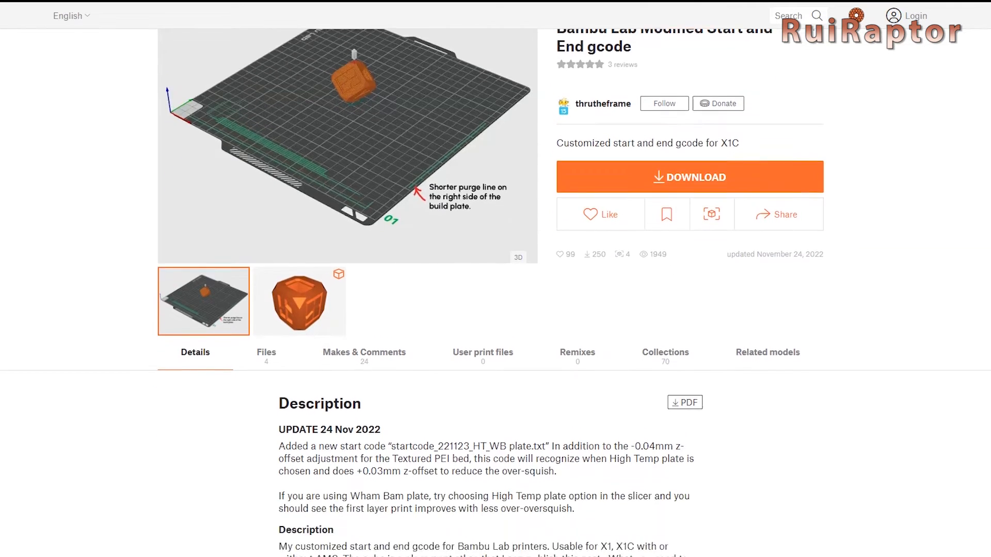
- Highlight the description's advice to choose High Temp plate for a Wham Bam plate
scroll(down, 3)
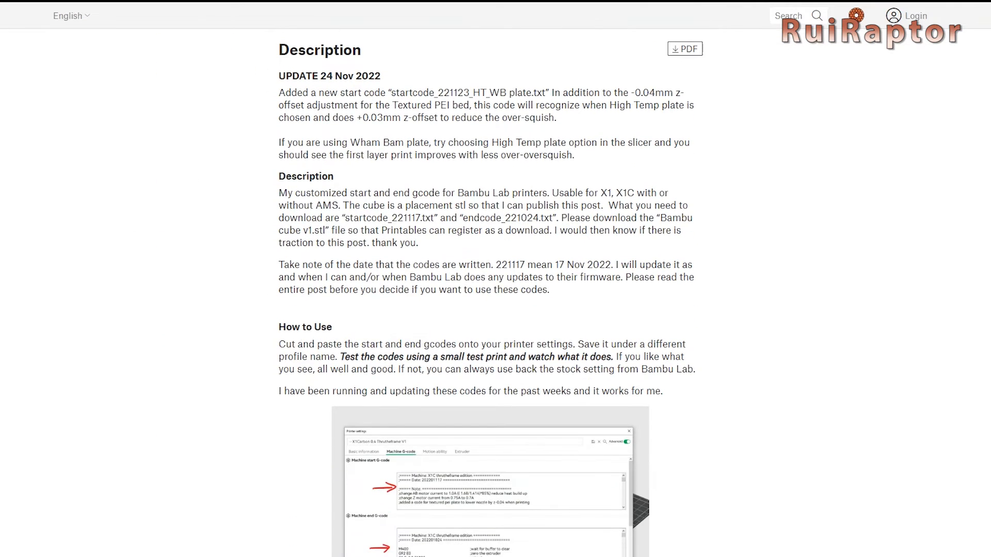
double_click(290, 142)
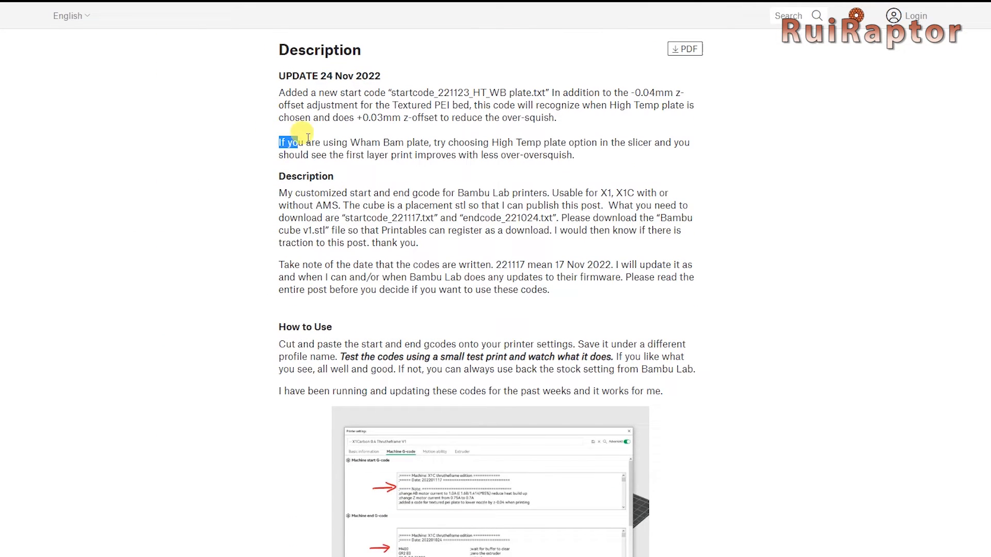
drag(300, 132, 630, 155)
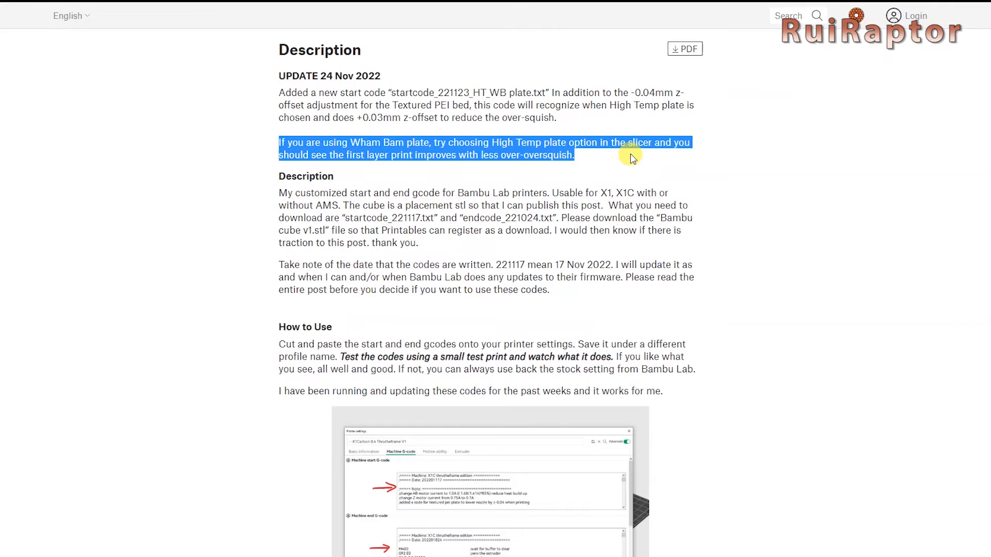
scroll(down, 3)
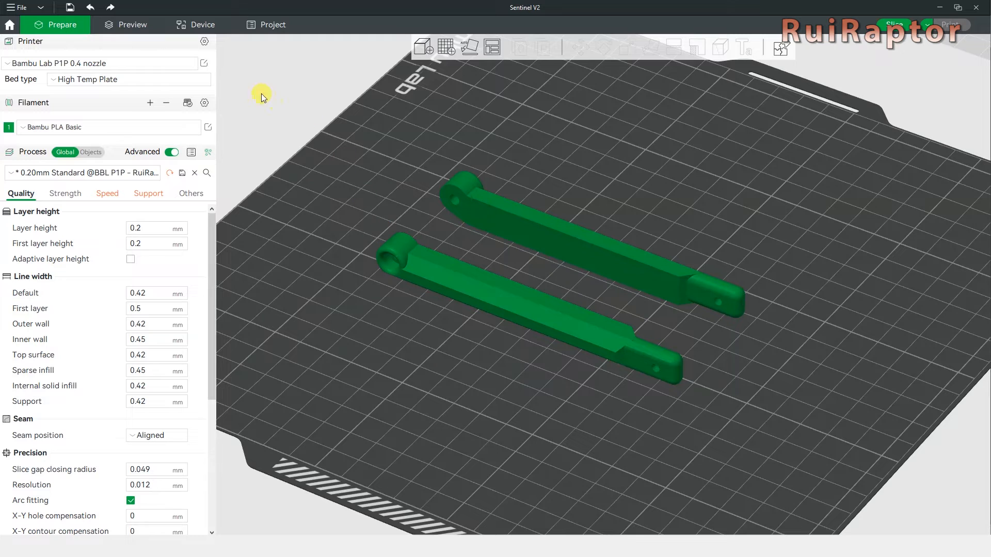
- Open the P1P printer settings on the Machine G-code tab
click(205, 62)
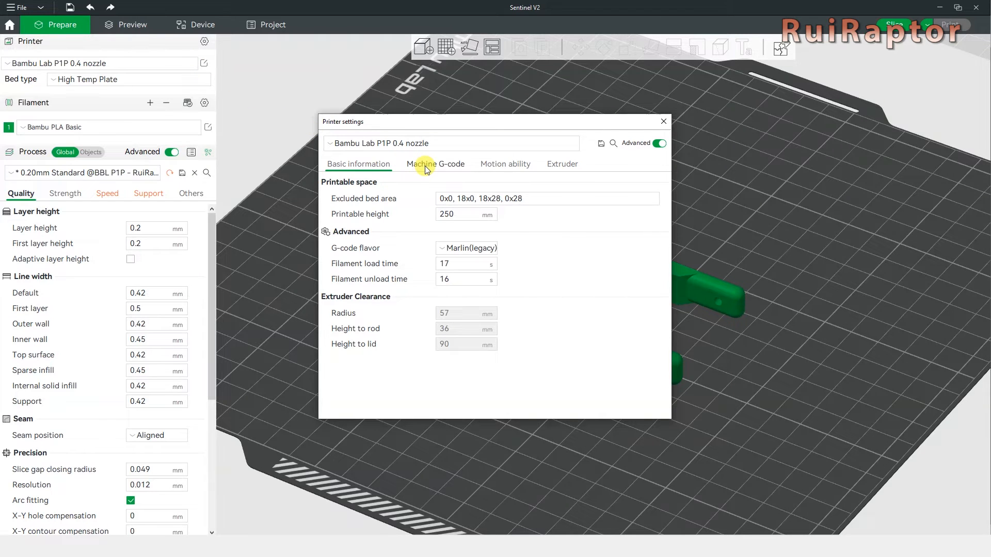
click(435, 164)
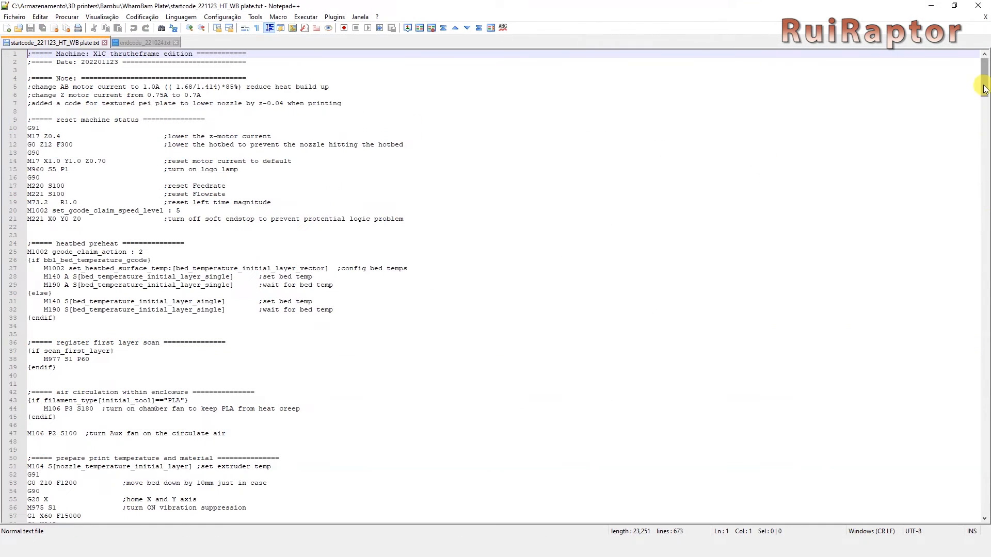
- Paste the Wham Bam start code into the Machine start G-code field
scroll(down, 3)
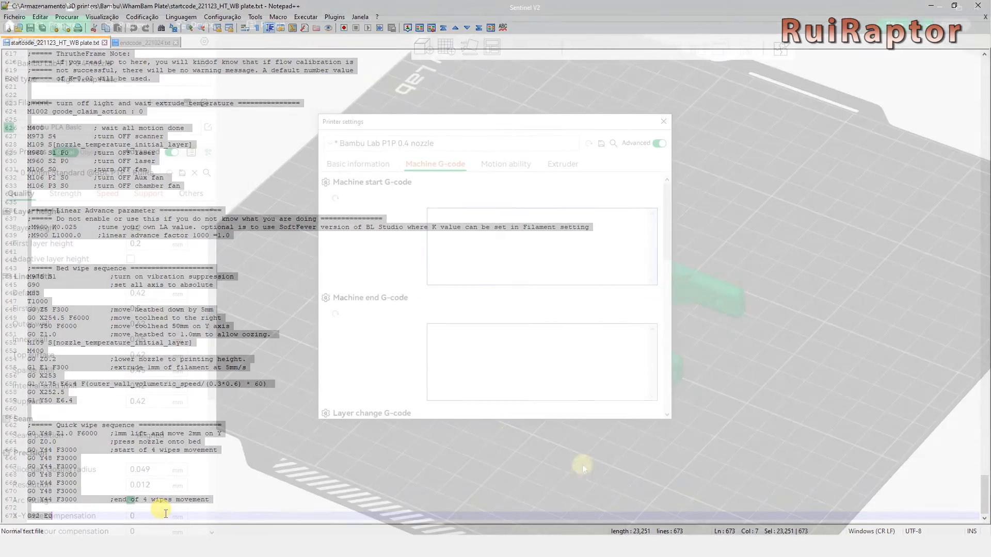
right_click(466, 231)
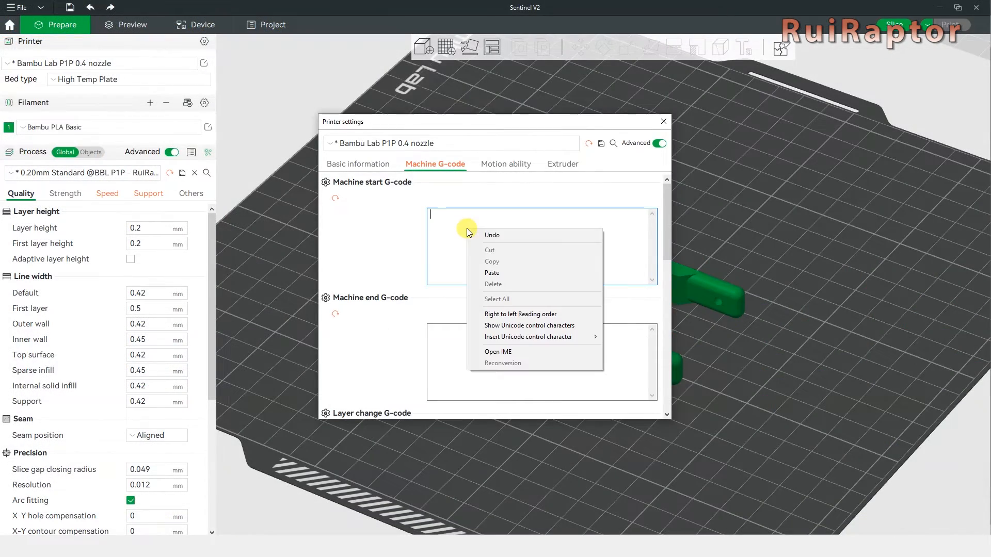
click(491, 272)
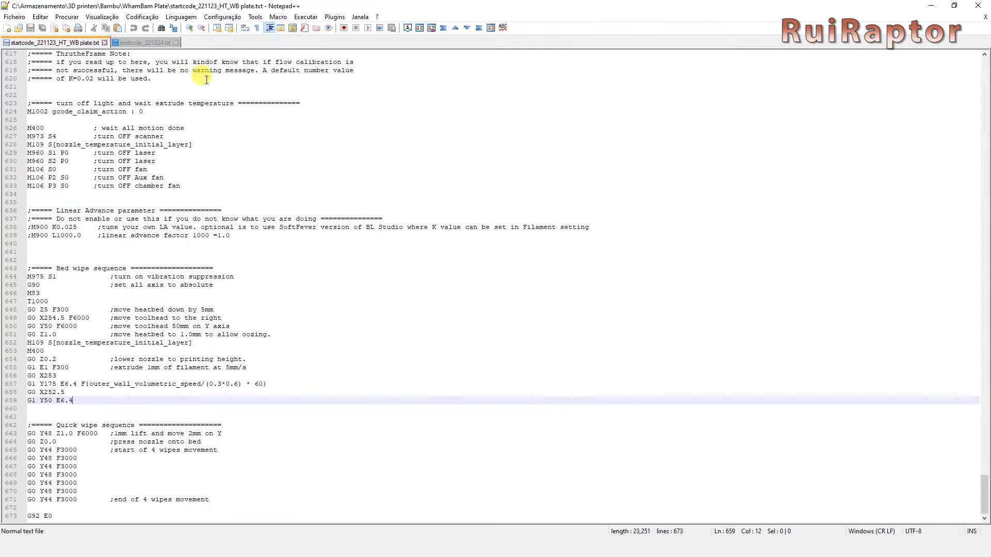
click(143, 42)
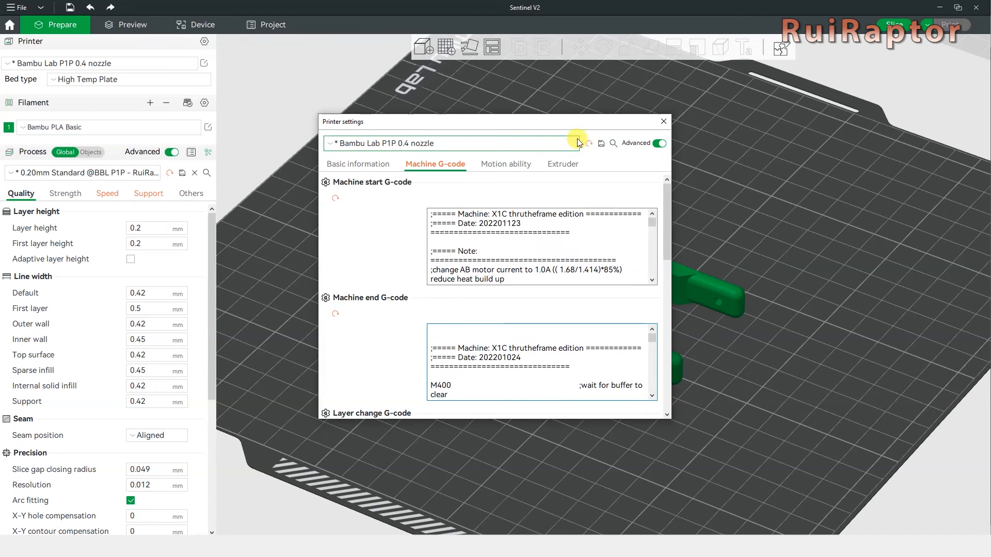
- Save the printer profile as preset 'Bambu Lab P1P 0.4 nozzle - Wham'
click(587, 143)
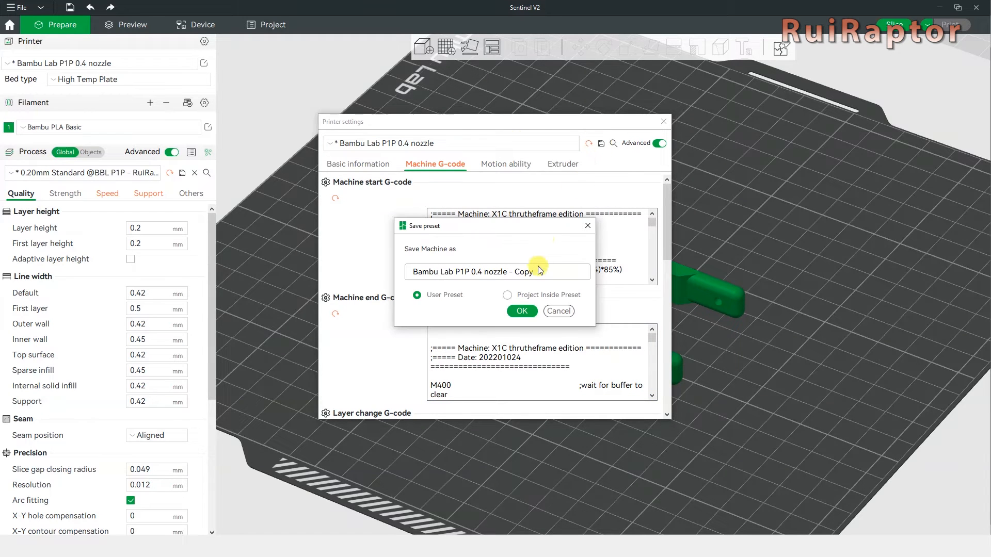
double_click(523, 272)
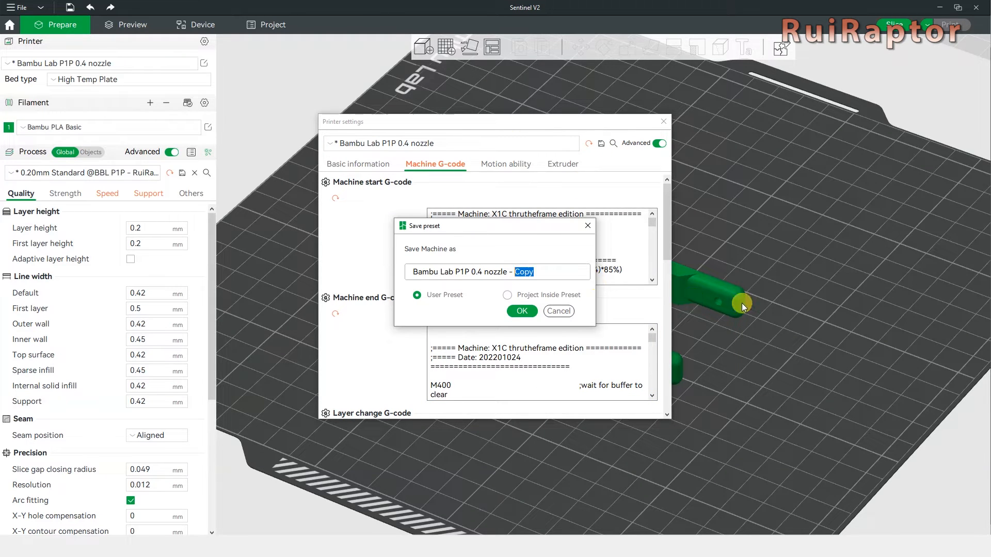
text(Wham)
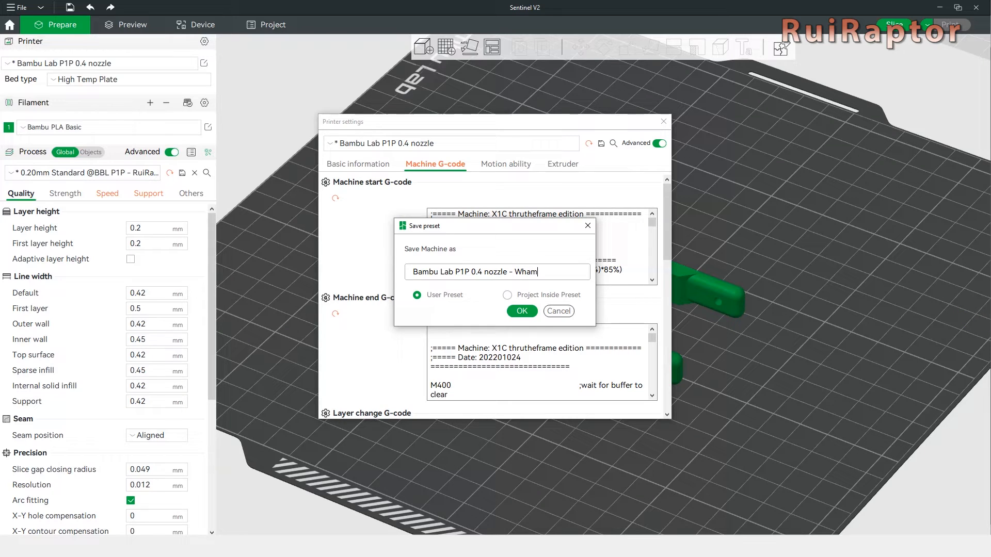